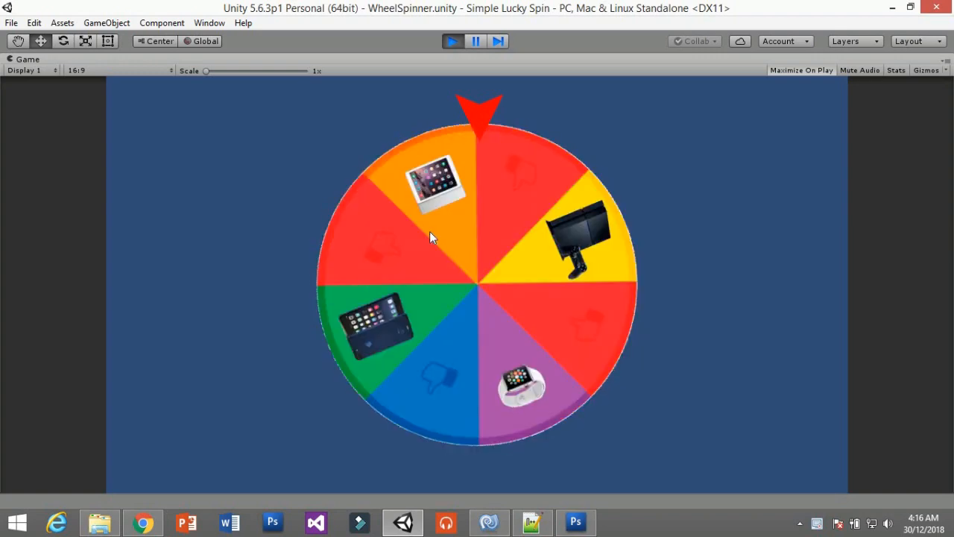
# Write IEnumerator Spin() using Random.Range(200,300), looping transform.Rotate with an increasing timeInterval slowdown.
pyautogui.click(453, 42)
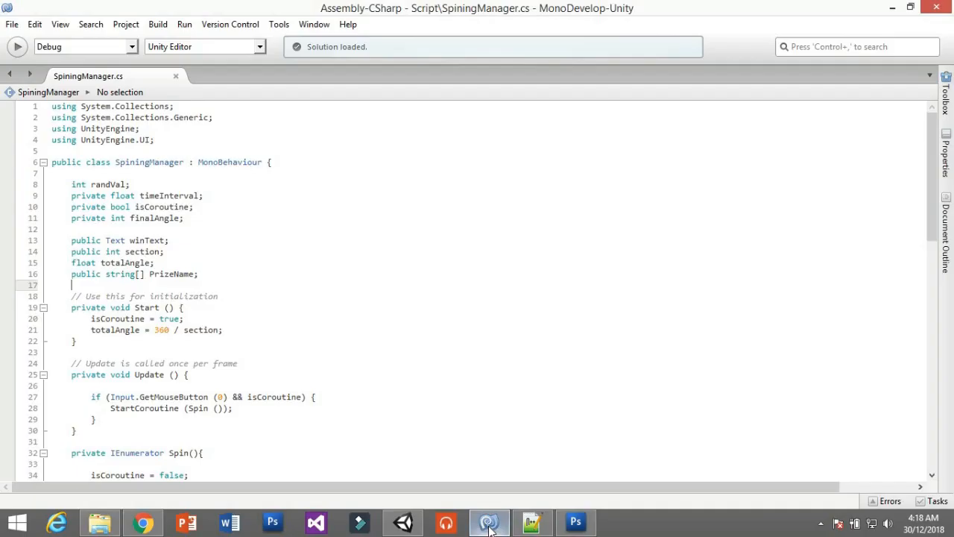
pyautogui.doubleClick(97, 185)
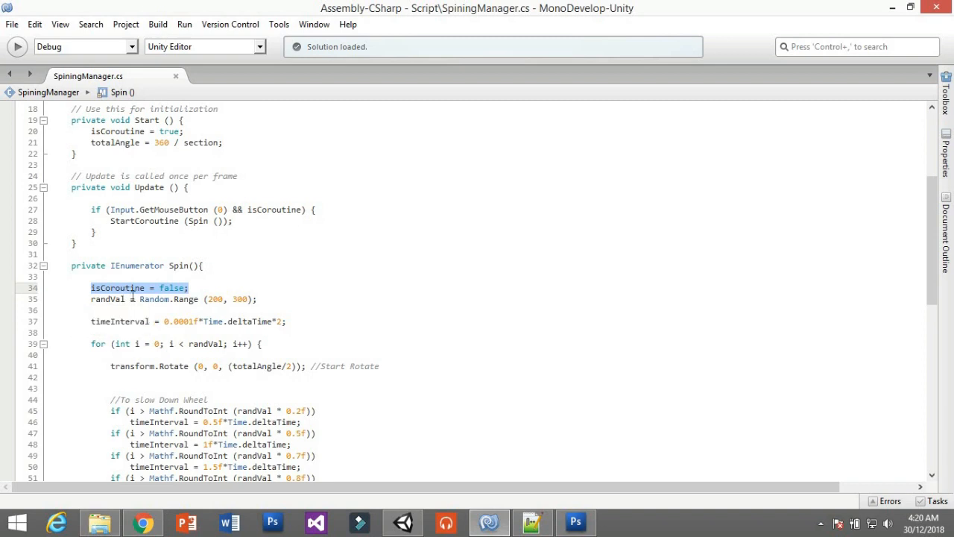
pyautogui.click(103, 316)
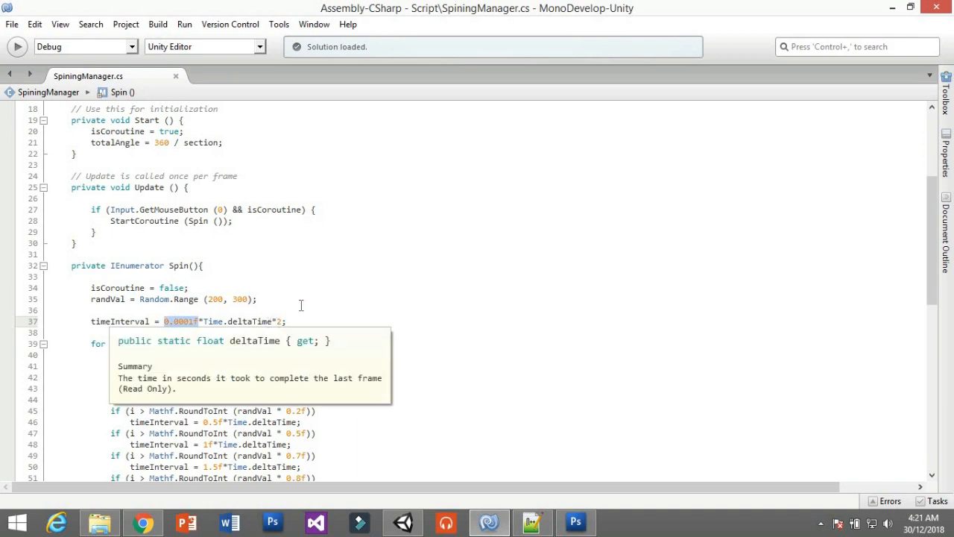
pyautogui.scroll(-3)
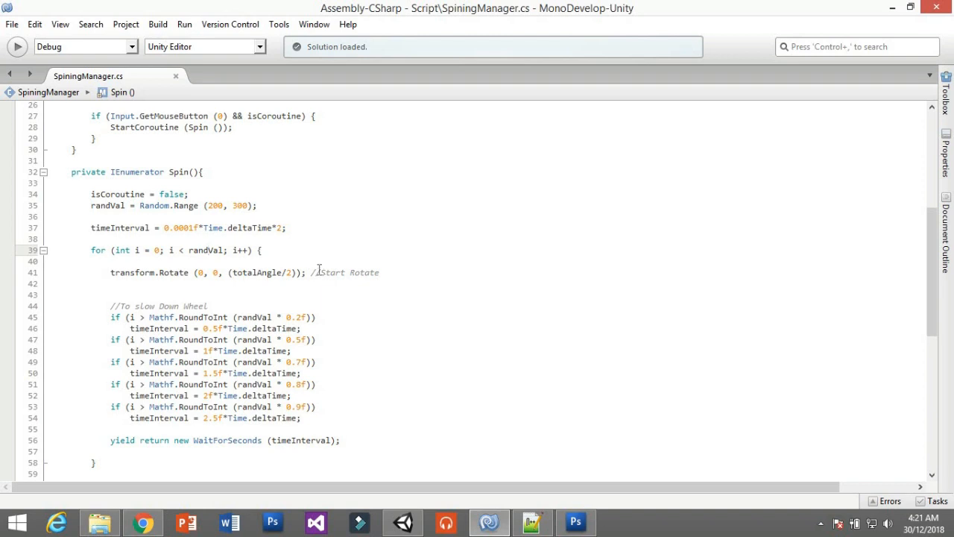
pyautogui.scroll(-3)
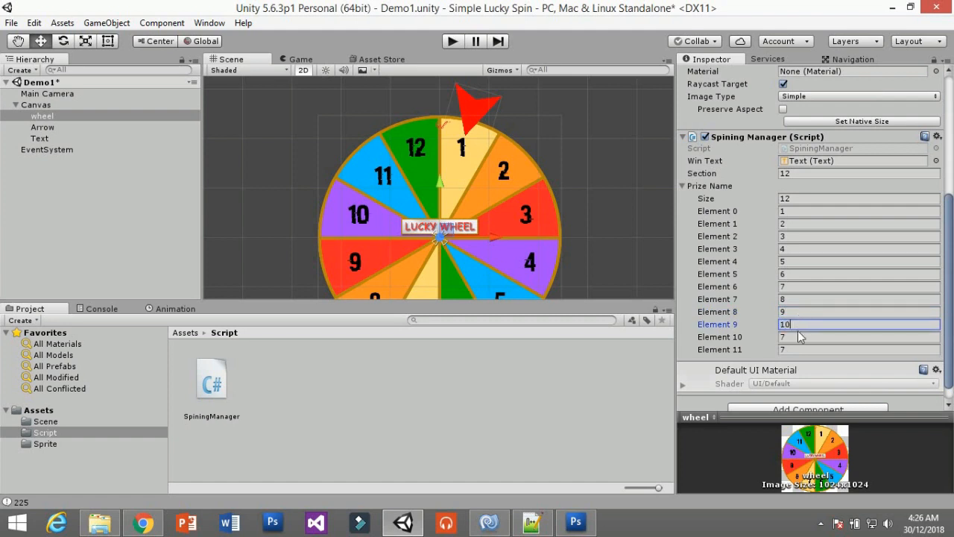
# Enter Play mode and watch the numbered wheel perform a test spin.
pyautogui.click(452, 42)
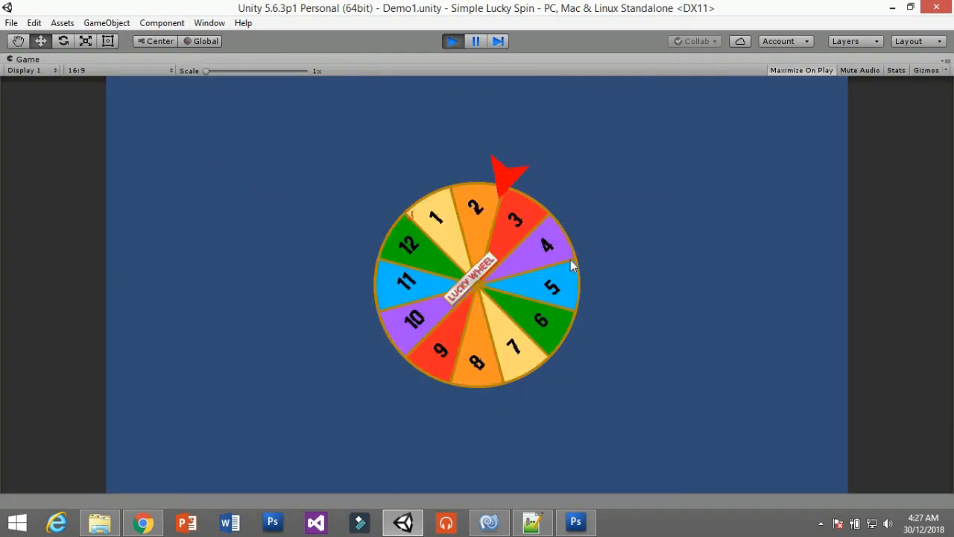